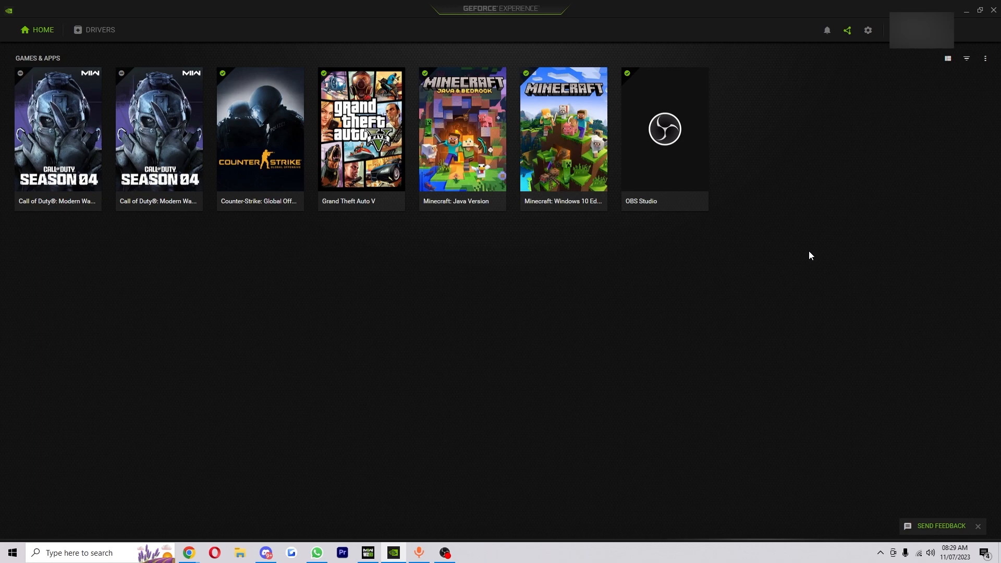
pyautogui.moveTo(529, 23)
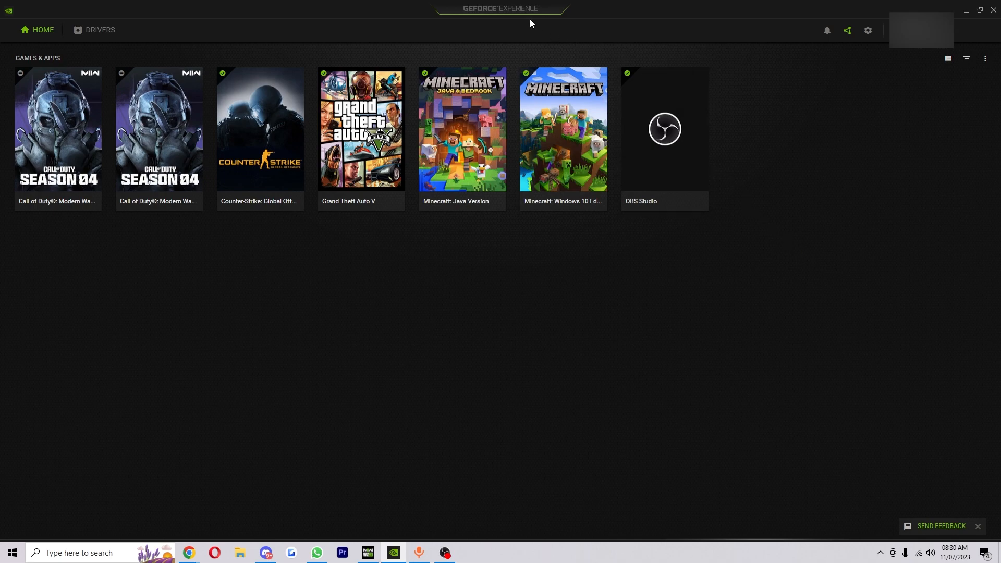
pyautogui.moveTo(739, 312)
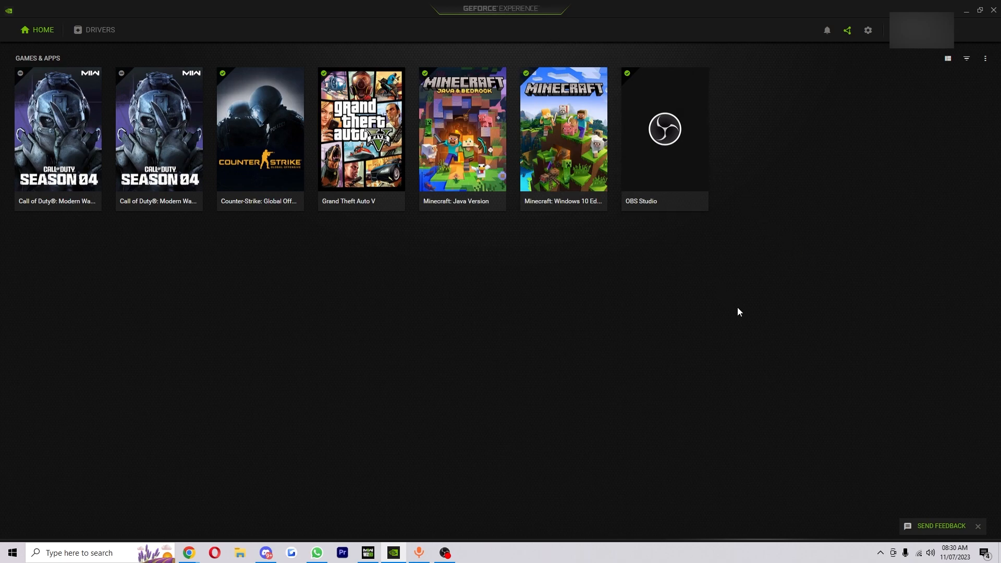
pyautogui.moveTo(713, 296)
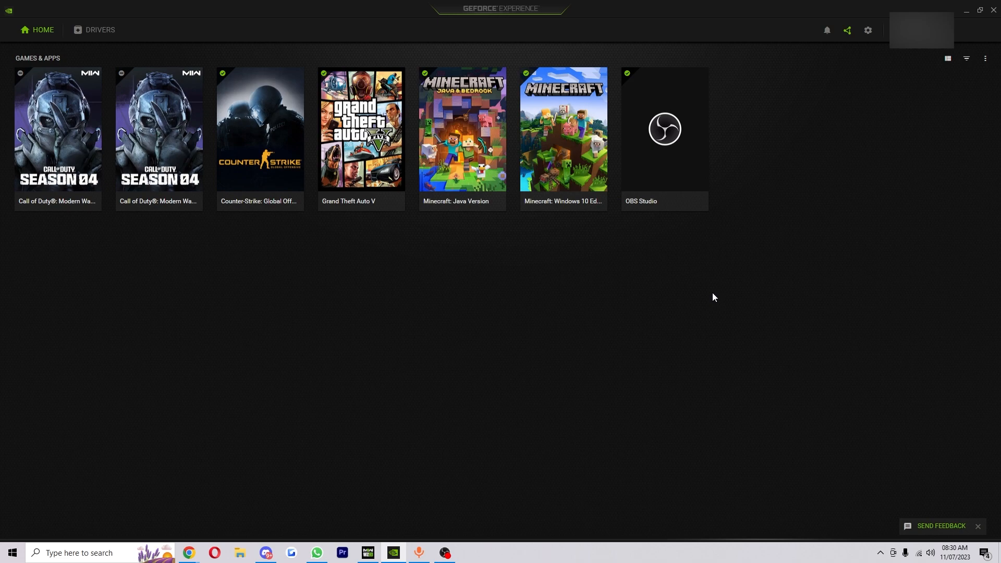
pyautogui.moveTo(889, 51)
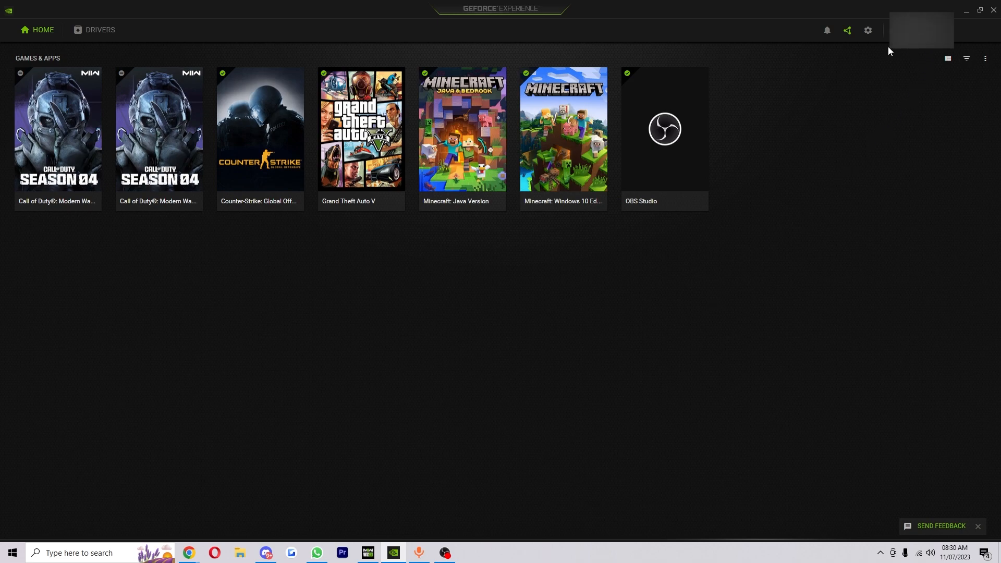
# Open the GeForce Experience General settings page from the gear icon.
pyautogui.click(867, 31)
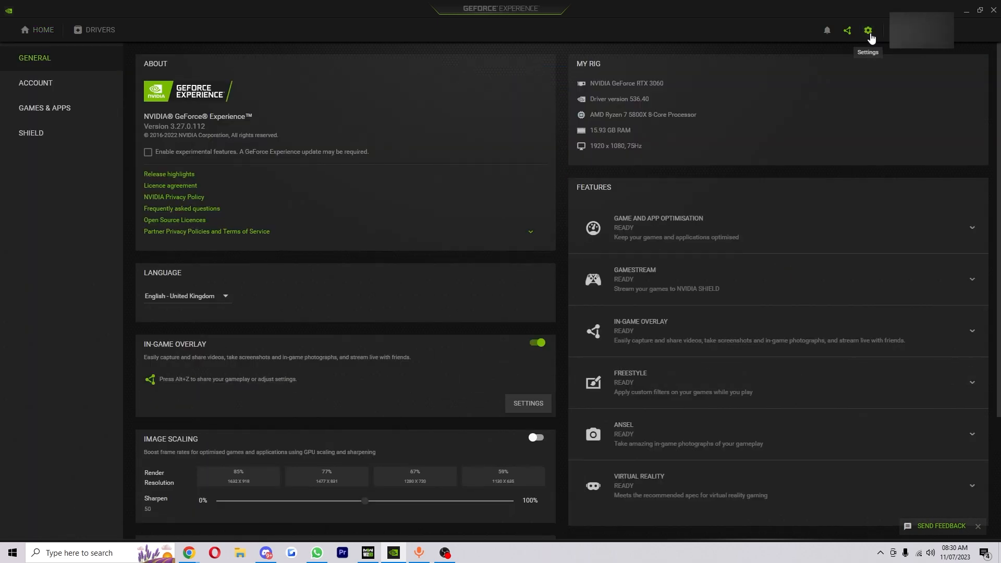
pyautogui.moveTo(257, 350)
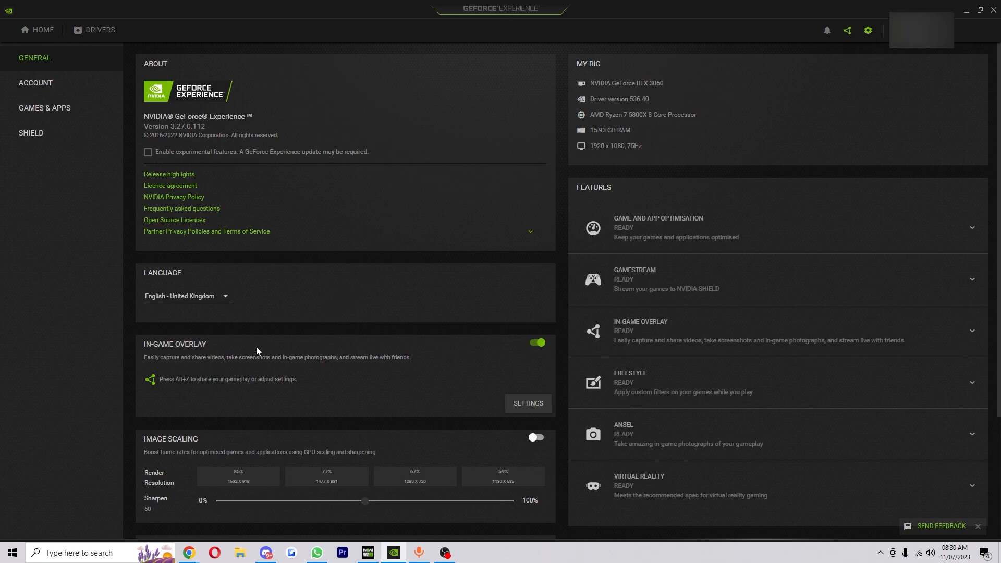
pyautogui.moveTo(227, 379)
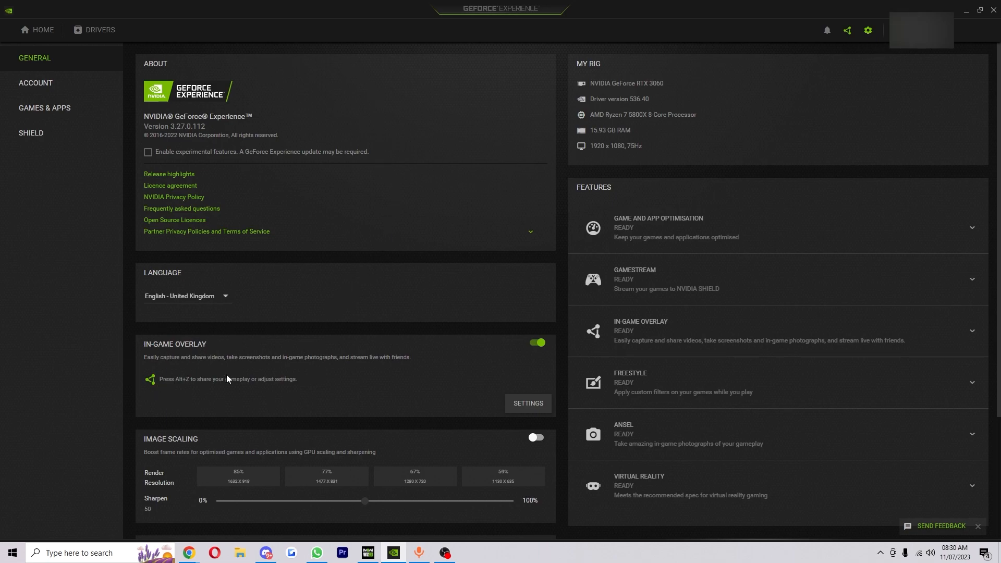
pyautogui.moveTo(536, 353)
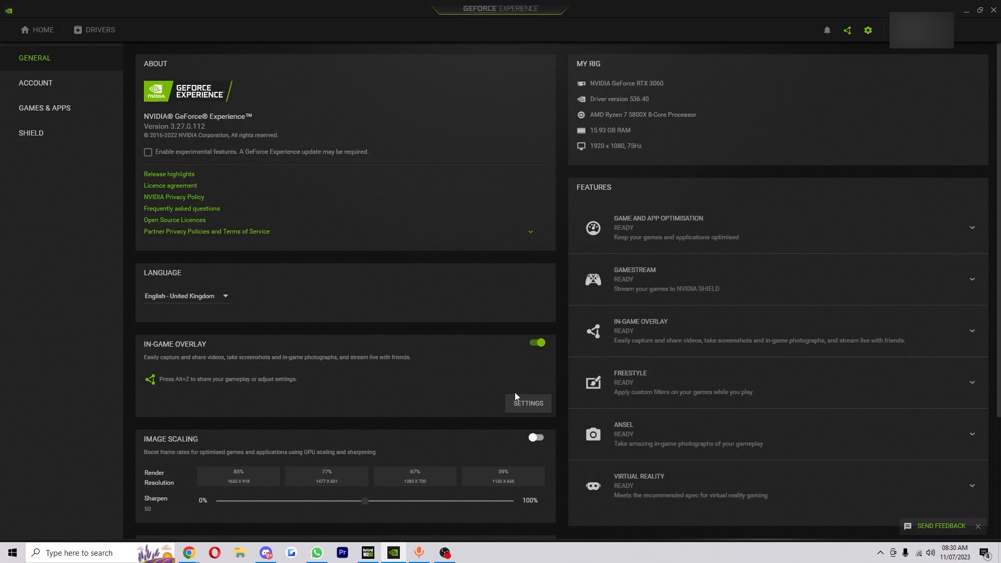
pyautogui.moveTo(179, 392)
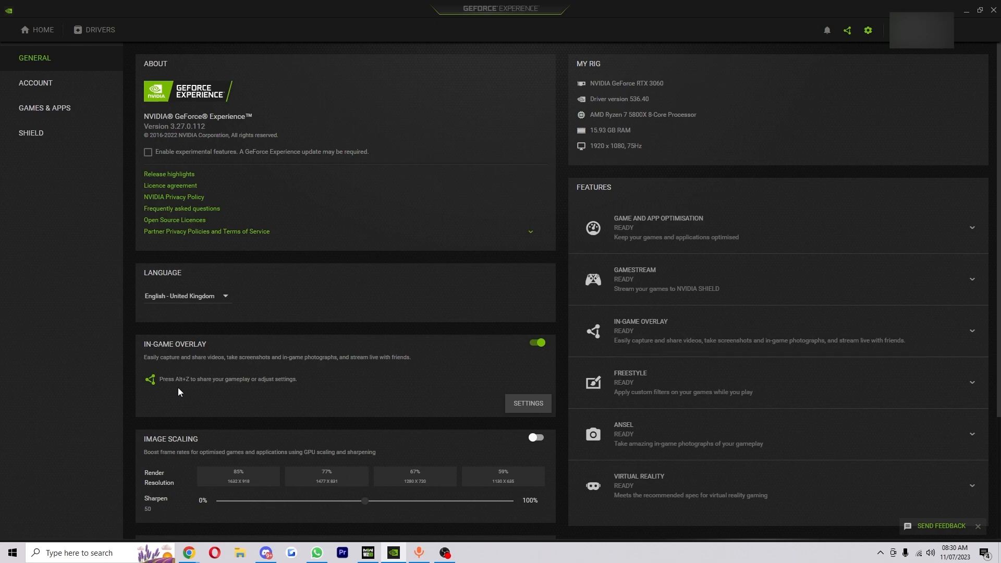
pyautogui.moveTo(480, 496)
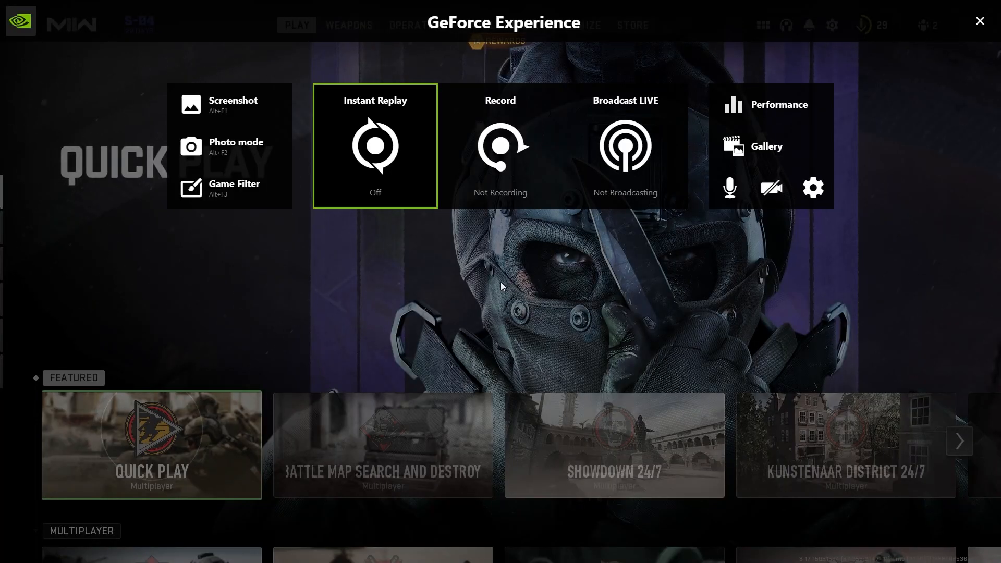
pyautogui.moveTo(376, 135)
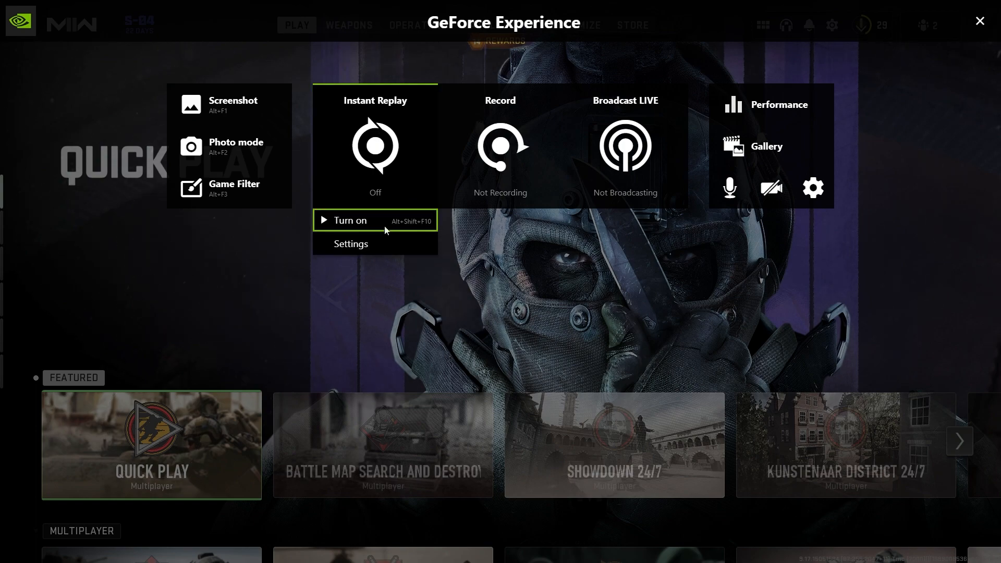
pyautogui.moveTo(349, 244)
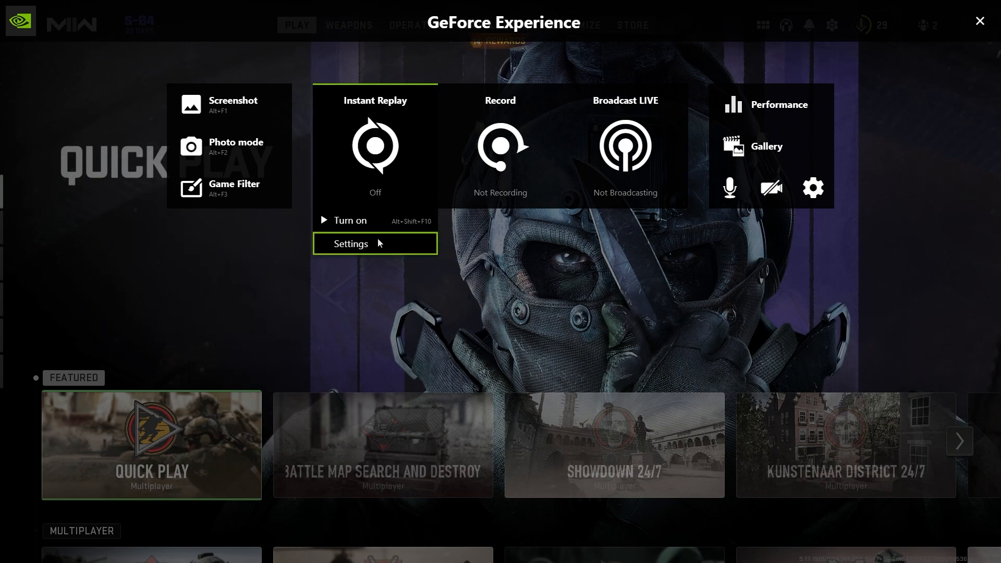
# Show the Instant Replay menu in the in-game overlay over Call of Duty.
pyautogui.click(351, 243)
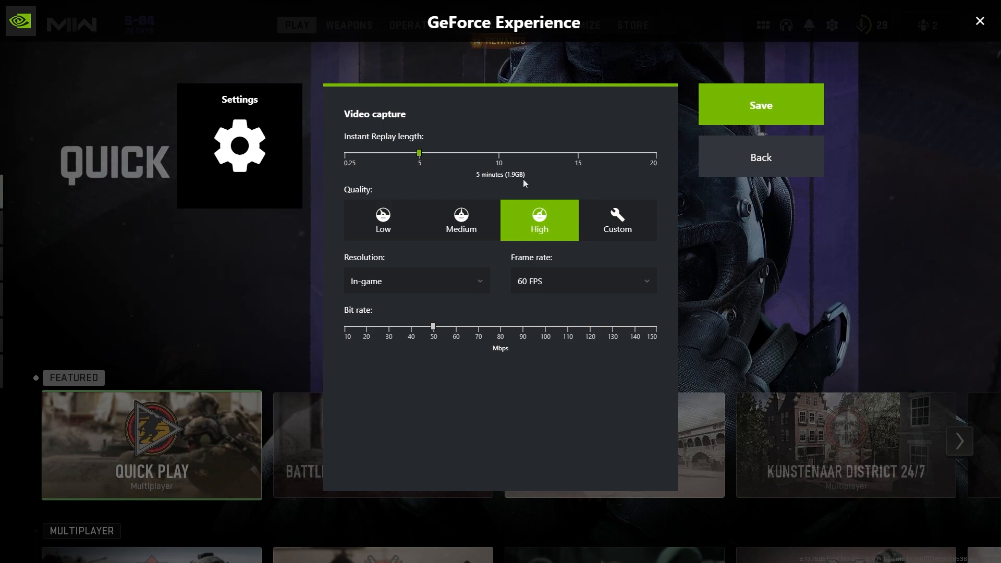
# Slide Instant Replay length to 10, then 20, then back to 5 minutes.
pyautogui.moveTo(419, 153); pyautogui.dragTo(498, 153)
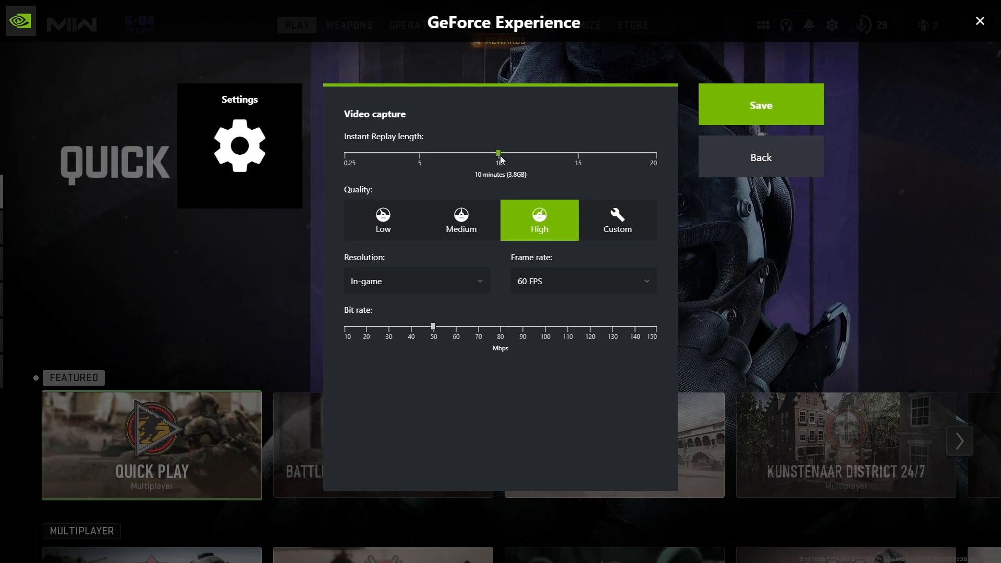
pyautogui.moveTo(499, 152); pyautogui.dragTo(653, 152)
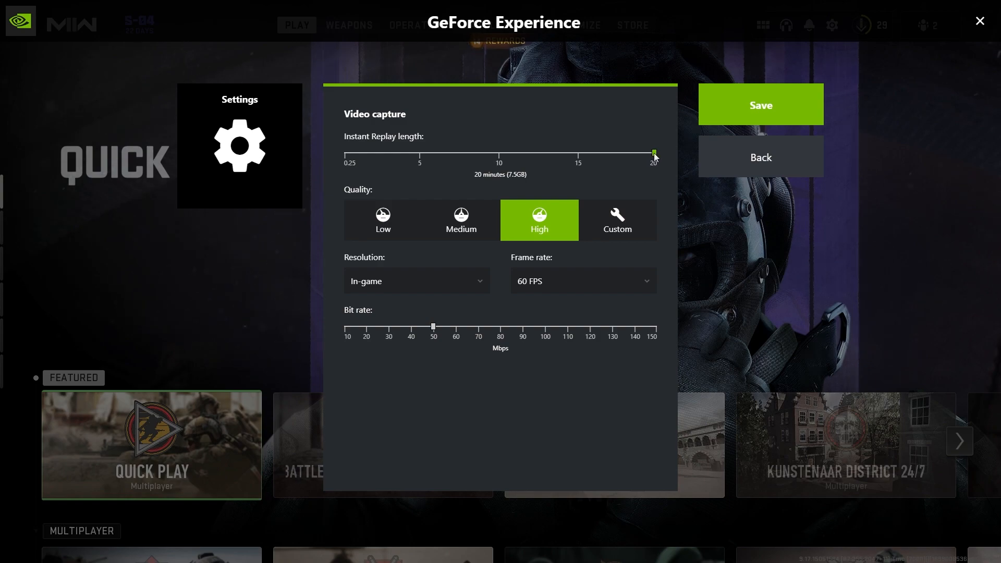
pyautogui.moveTo(653, 153); pyautogui.dragTo(419, 153)
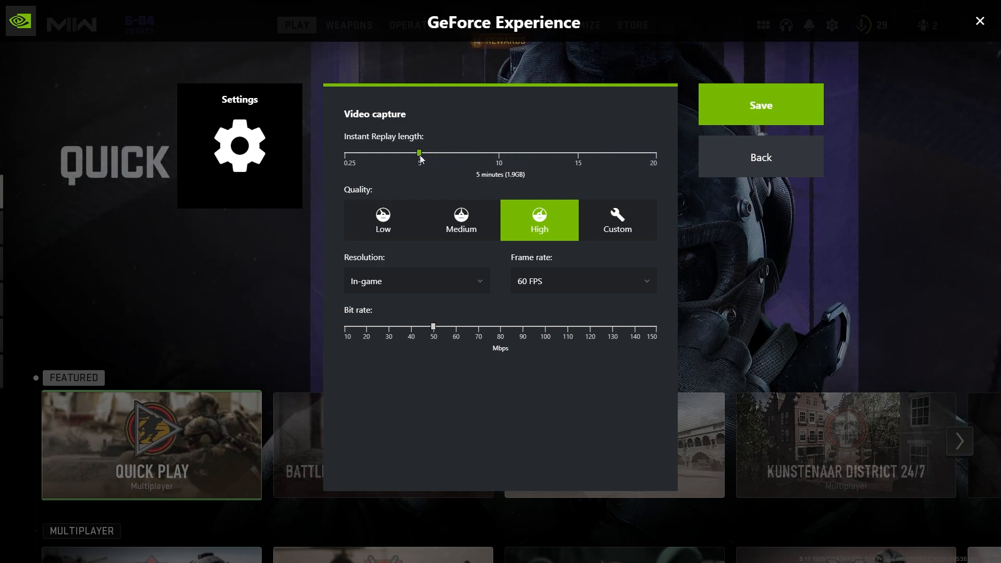